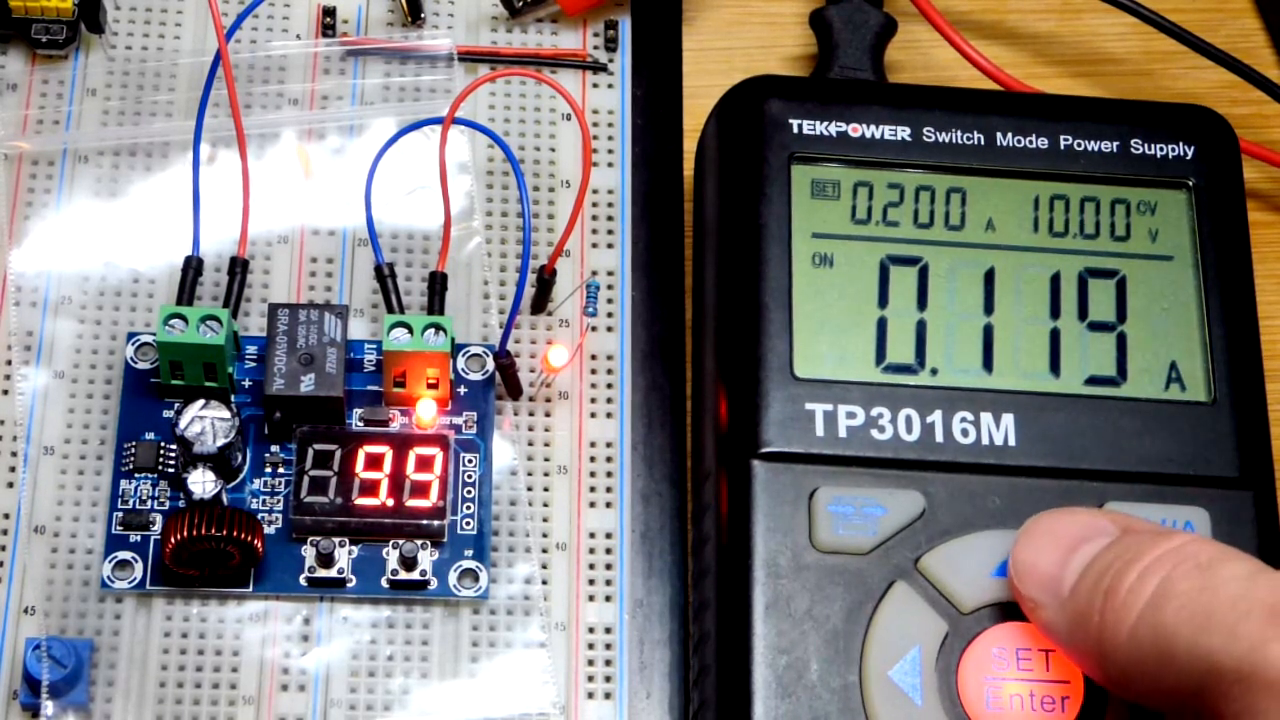
left_click(975, 565)
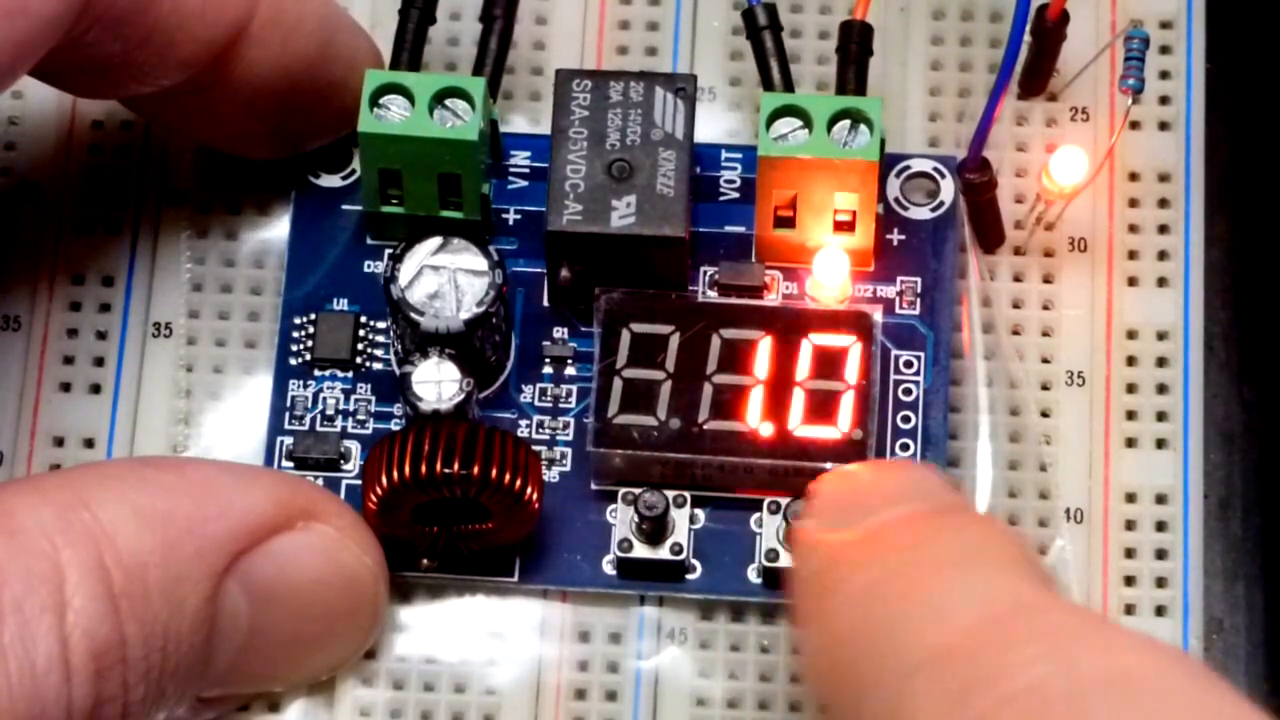
left_click(780, 540)
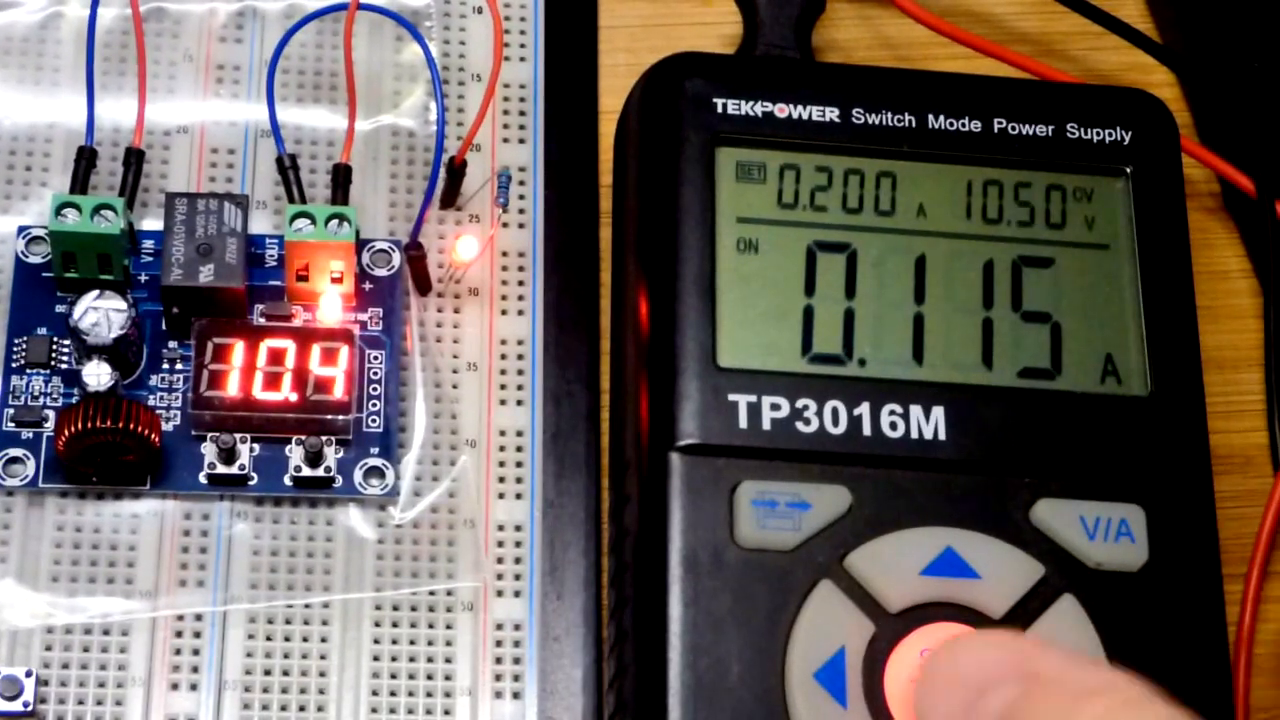
left_click(940, 650)
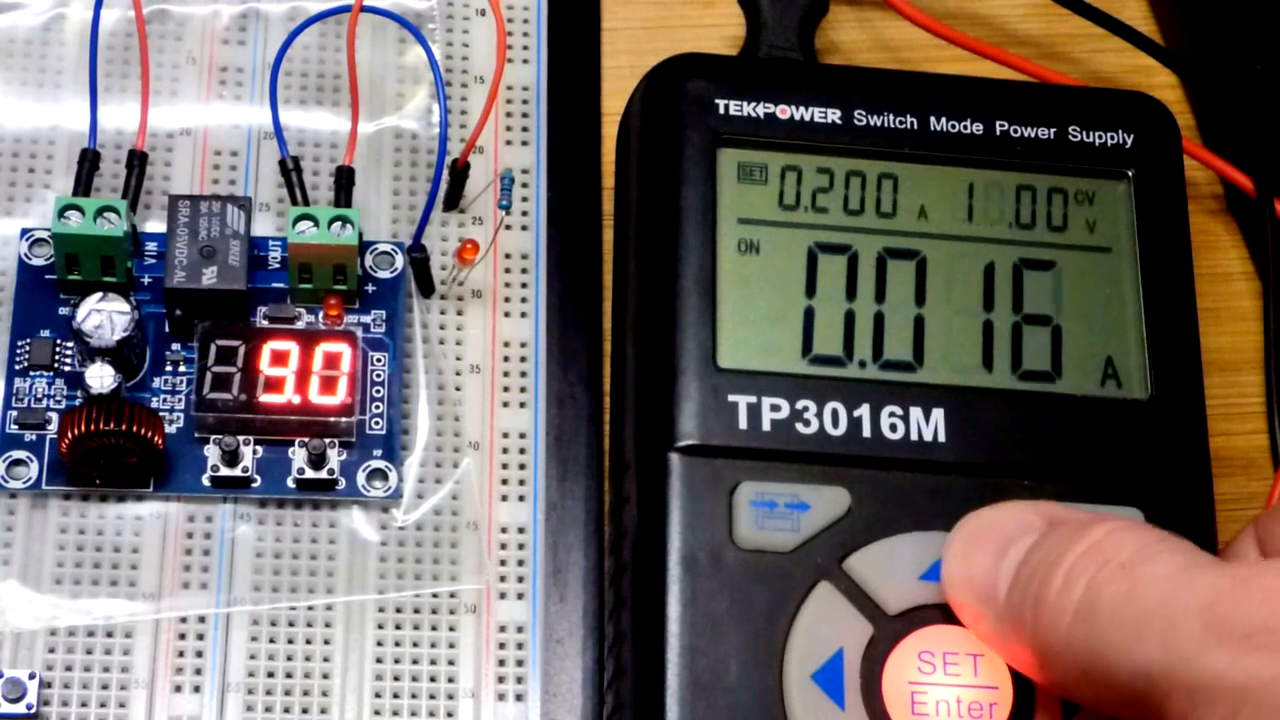
left_click(915, 565)
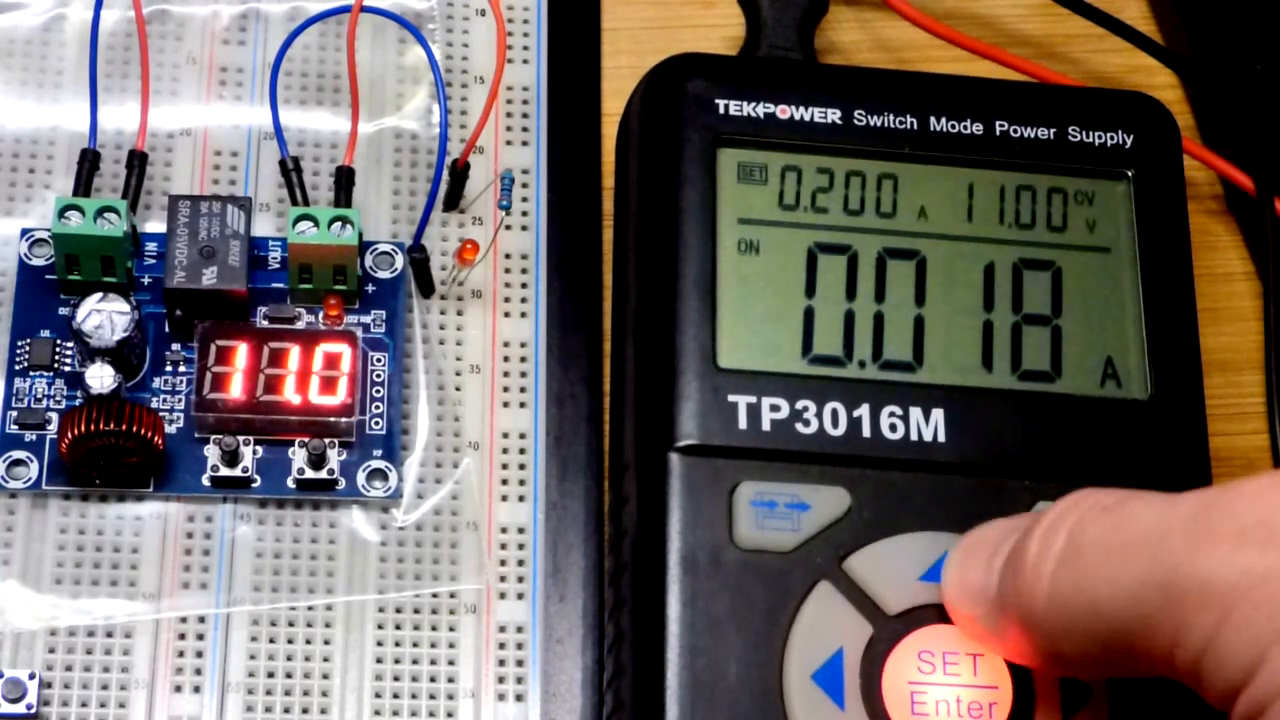
left_click(945, 565)
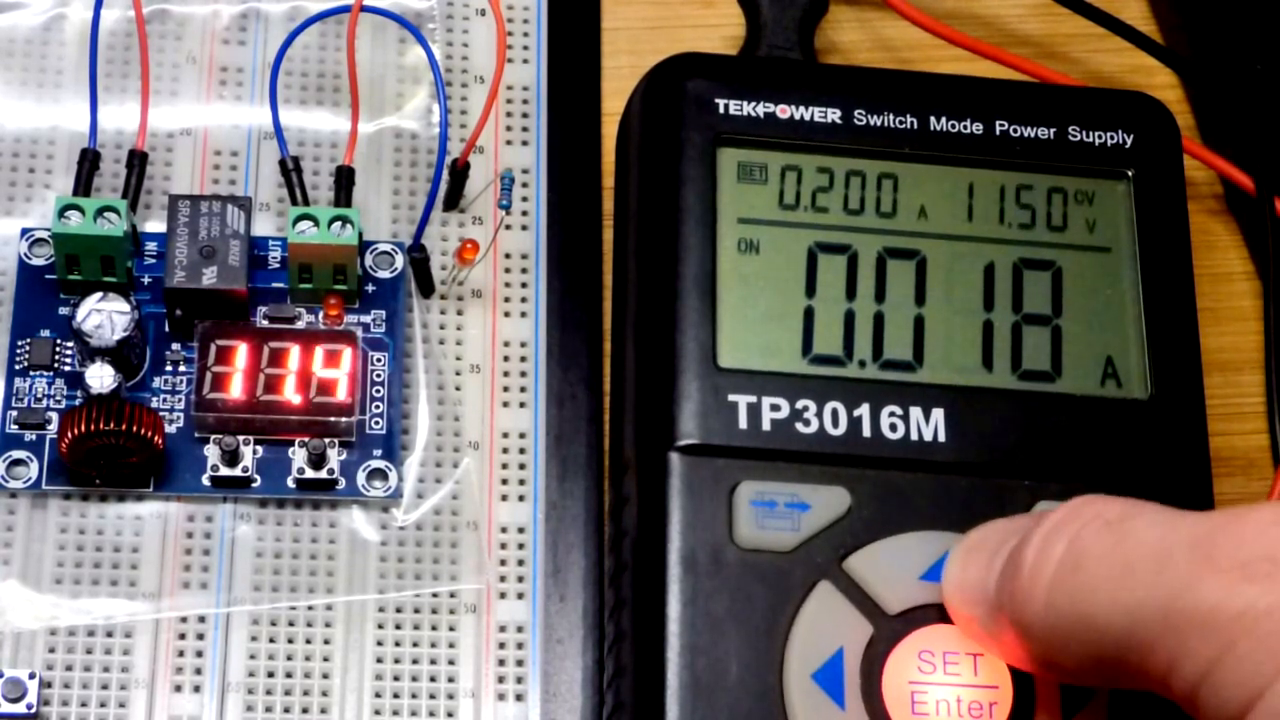